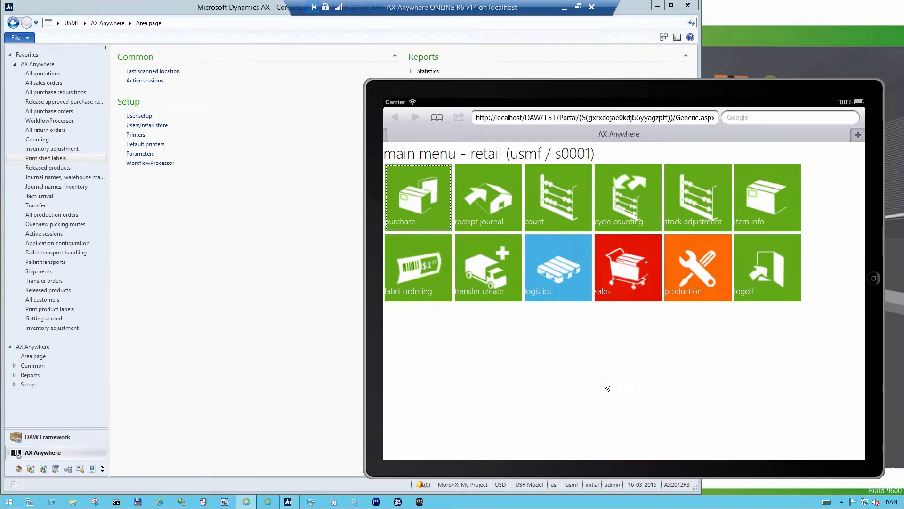
mouse_move(613, 375)
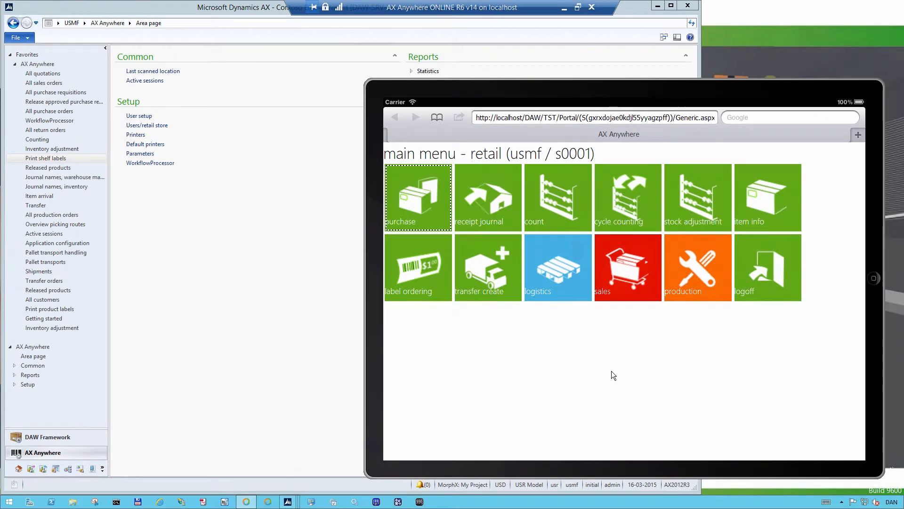
mouse_move(543, 390)
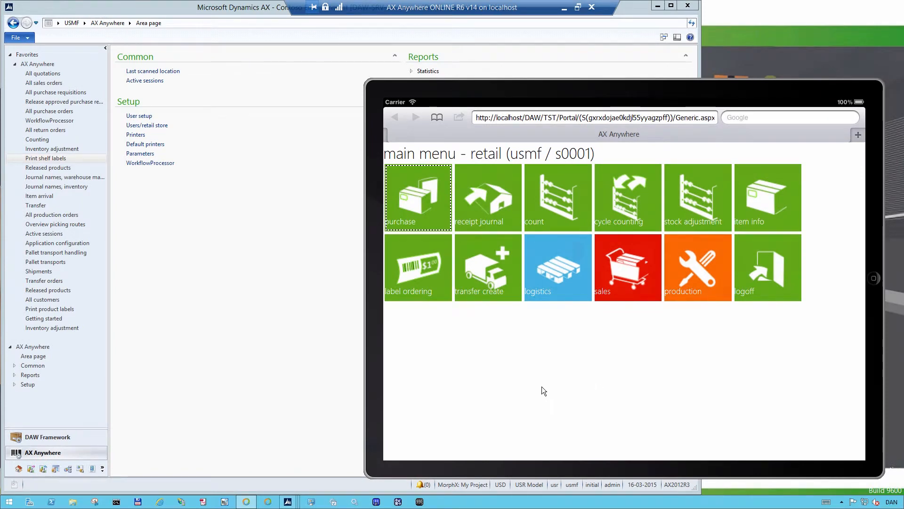
mouse_move(584, 185)
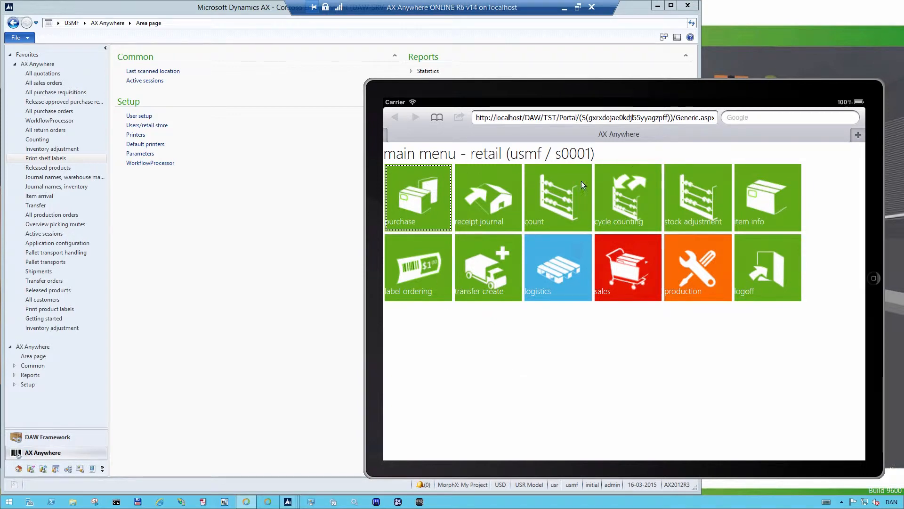
mouse_move(433, 277)
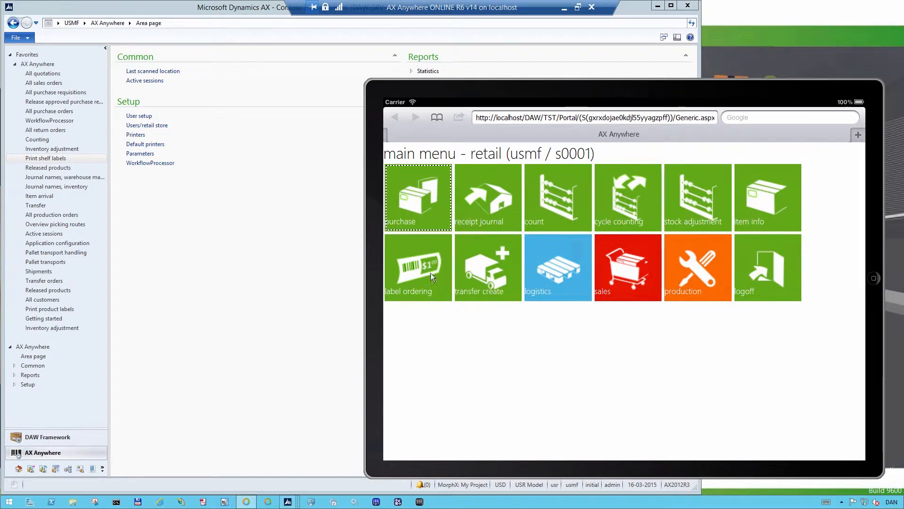
mouse_move(574, 215)
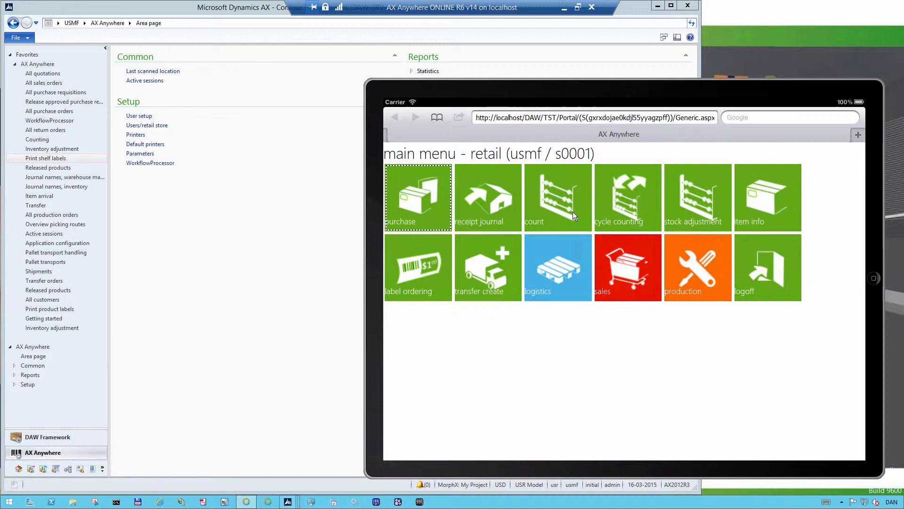
mouse_move(500, 223)
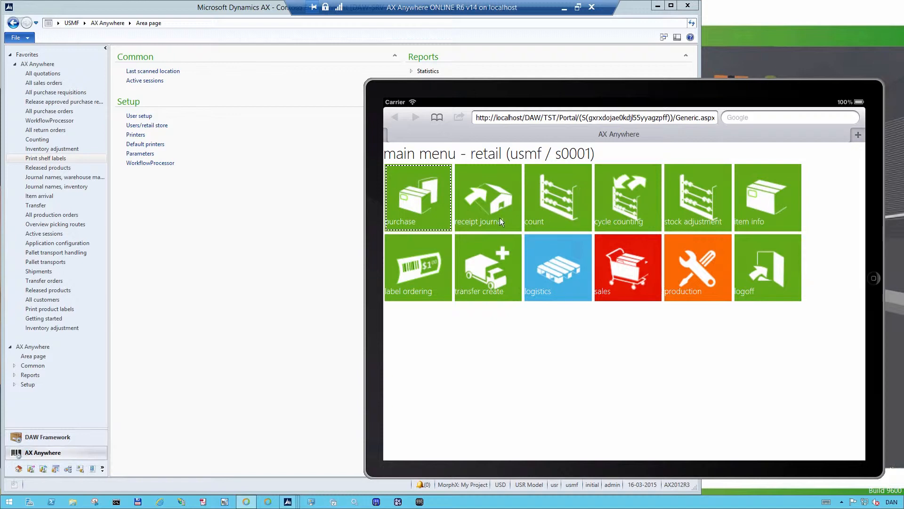
mouse_move(770, 252)
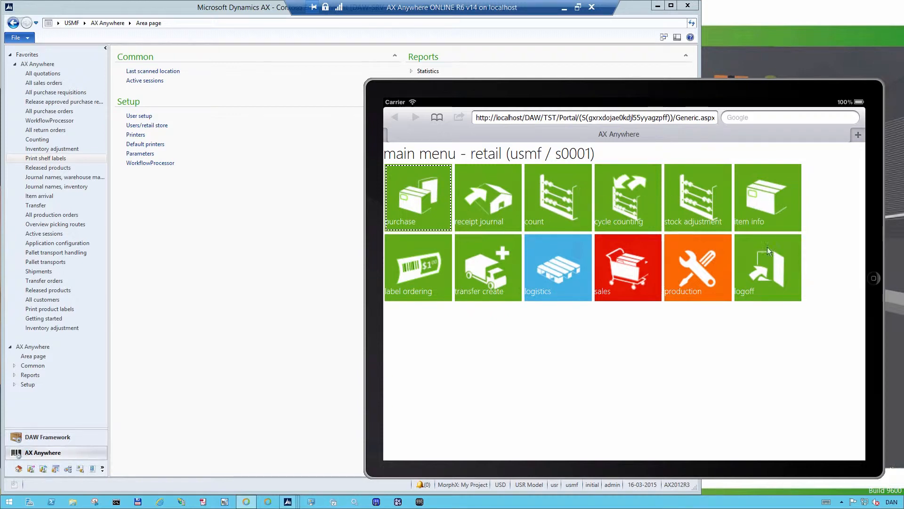
mouse_move(667, 387)
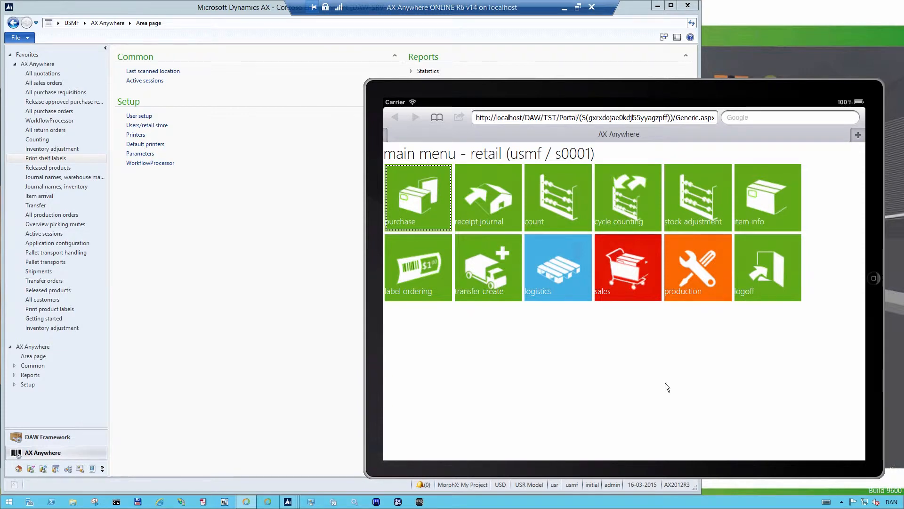
mouse_move(459, 269)
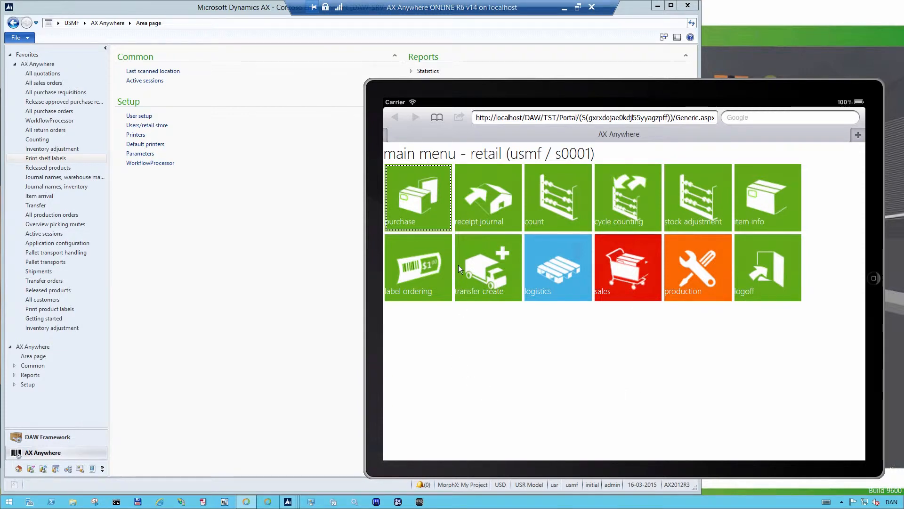
mouse_move(401, 268)
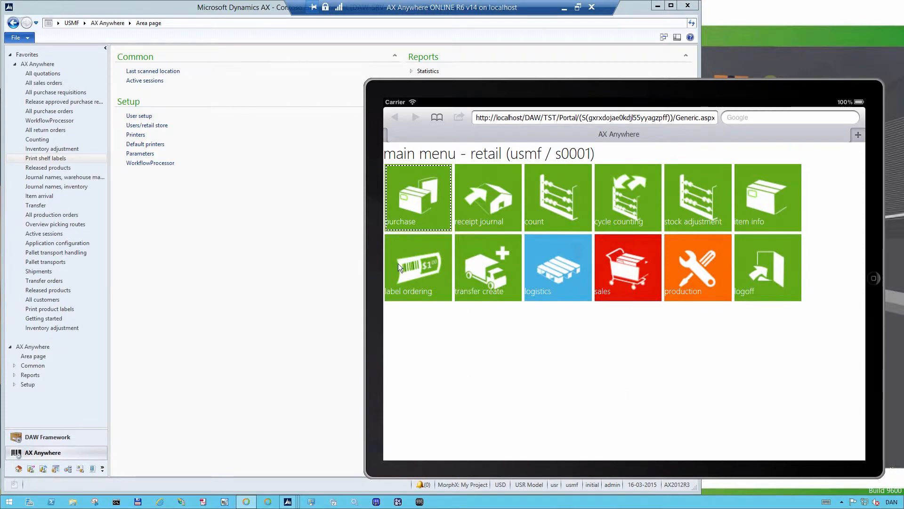
Step: Start ordering shelf labels from the retail main menu tile
left_click(418, 267)
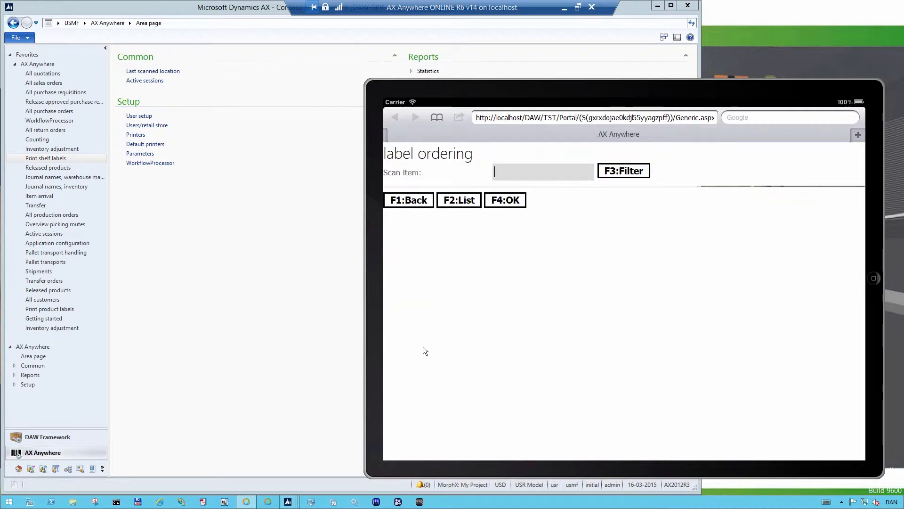
mouse_move(464, 362)
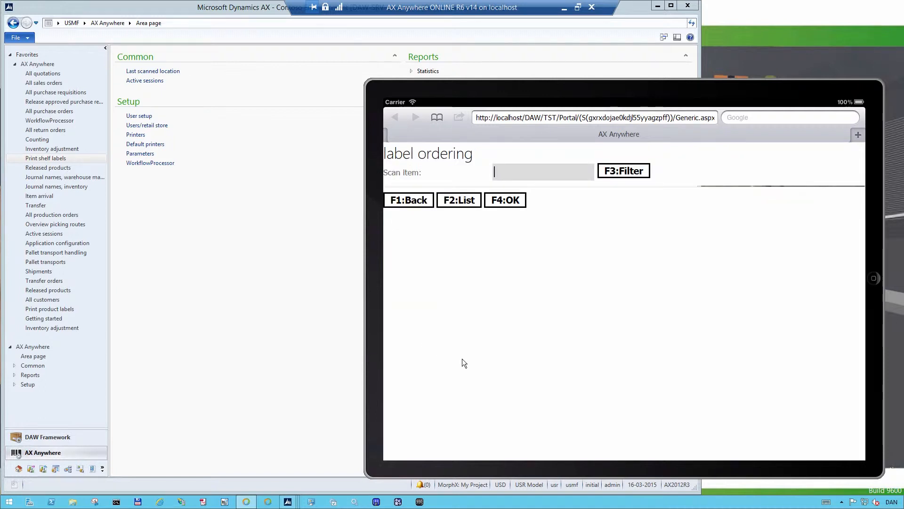
mouse_move(417, 184)
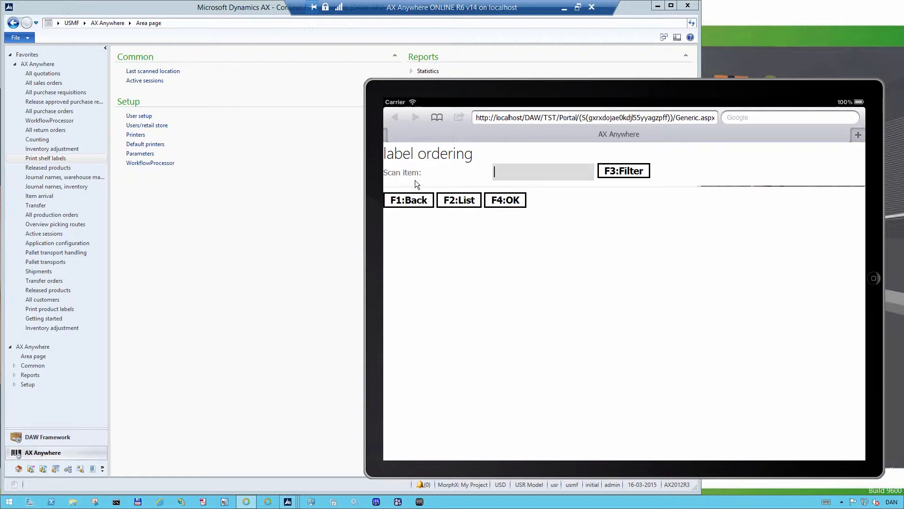
mouse_move(484, 205)
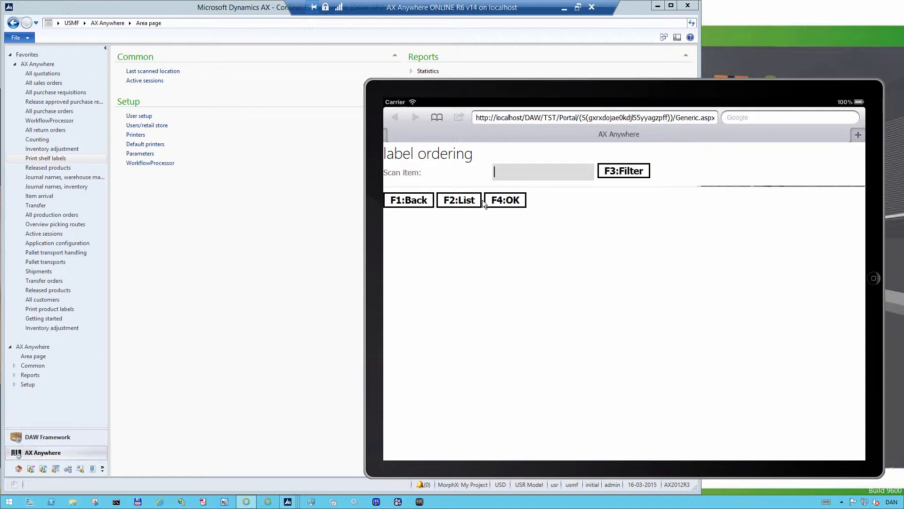
Step: Scan item az106 (Box of 3 flowers) and confirm it with F4:OK
type("az")
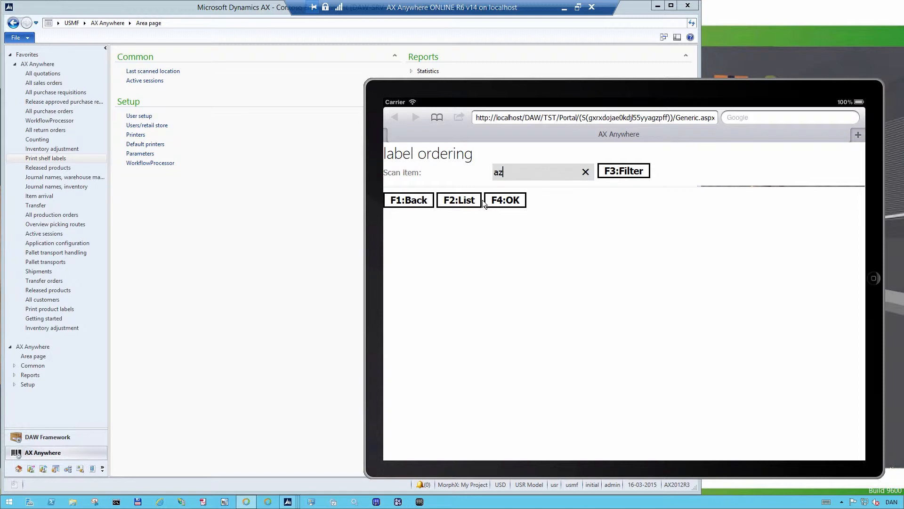
type("106")
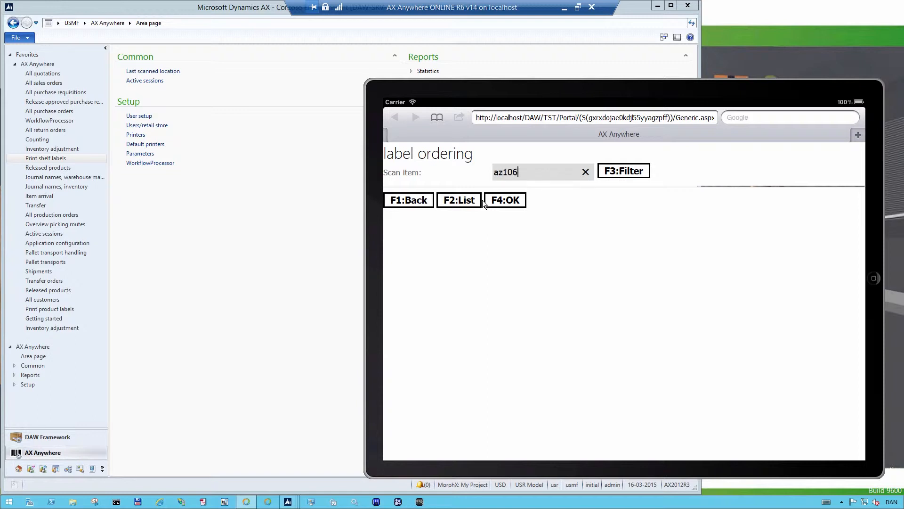
left_click(503, 199)
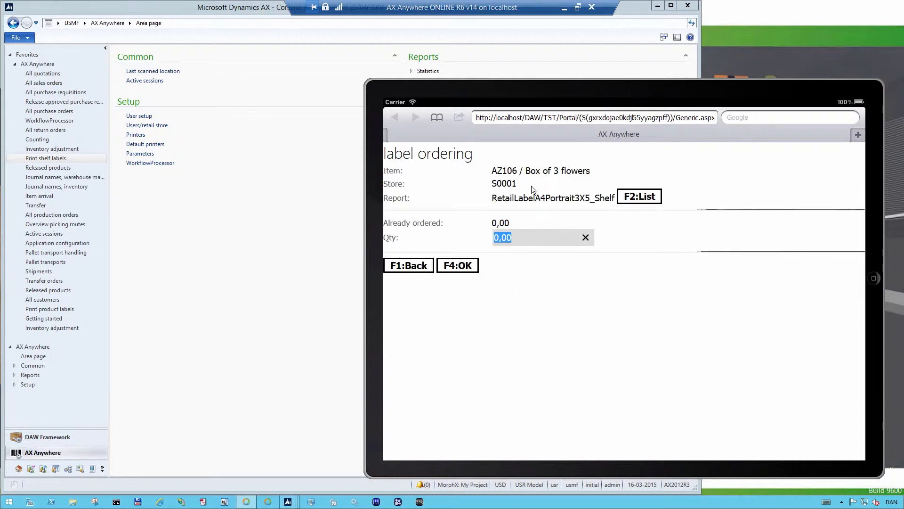
mouse_move(579, 222)
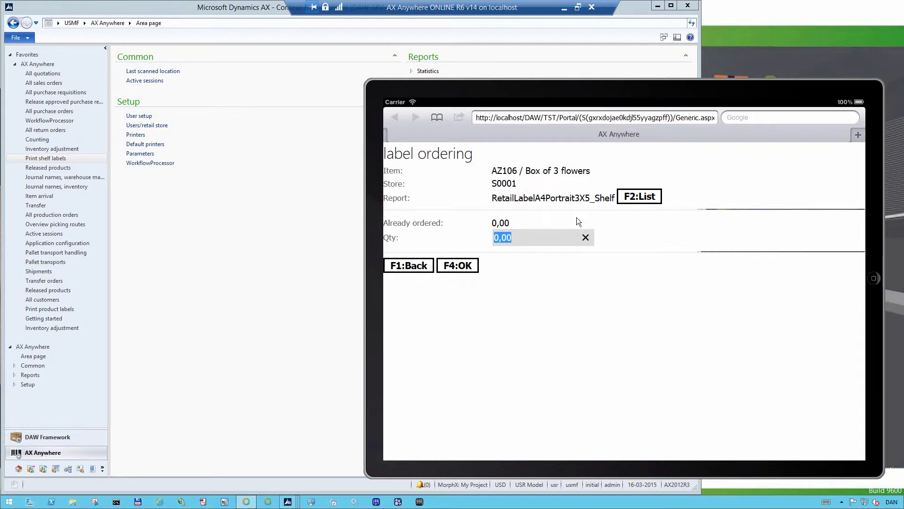
mouse_move(641, 205)
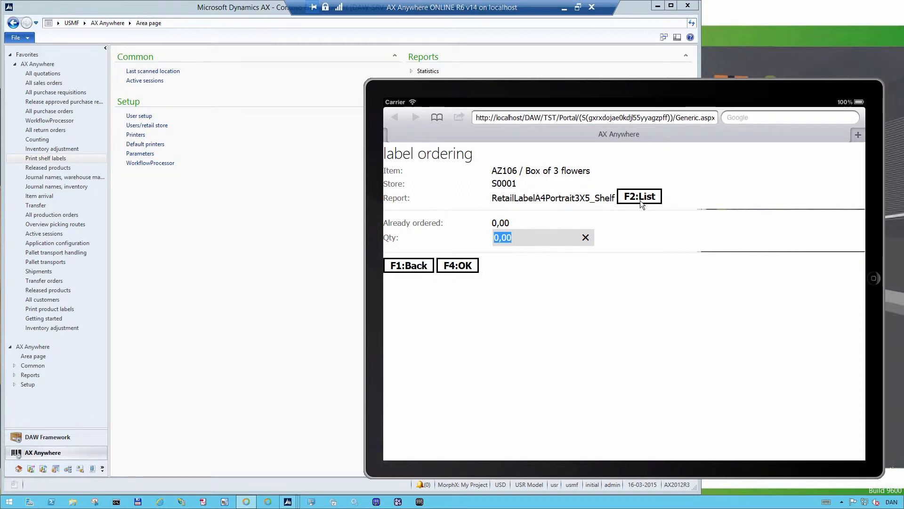
Step: Choose the 'Shelf label' report type for store S0001 and enter Qty 5
left_click(639, 196)
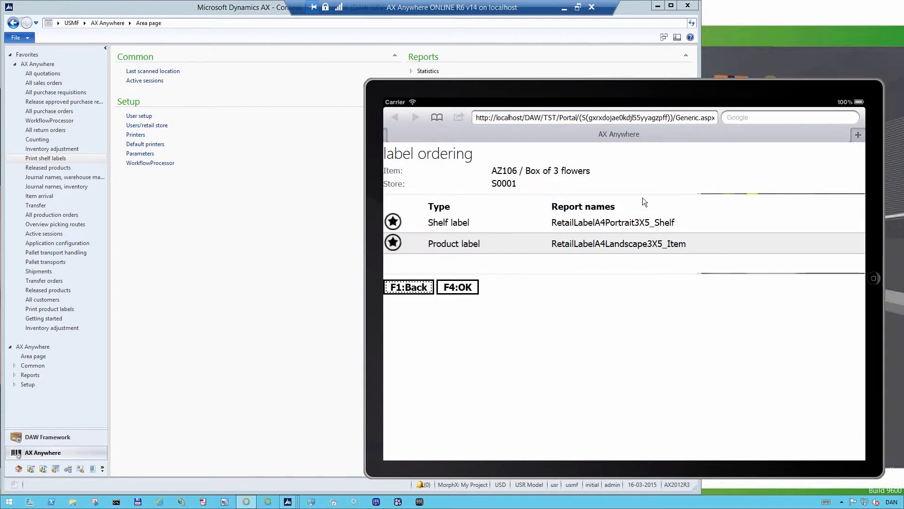
mouse_move(453, 249)
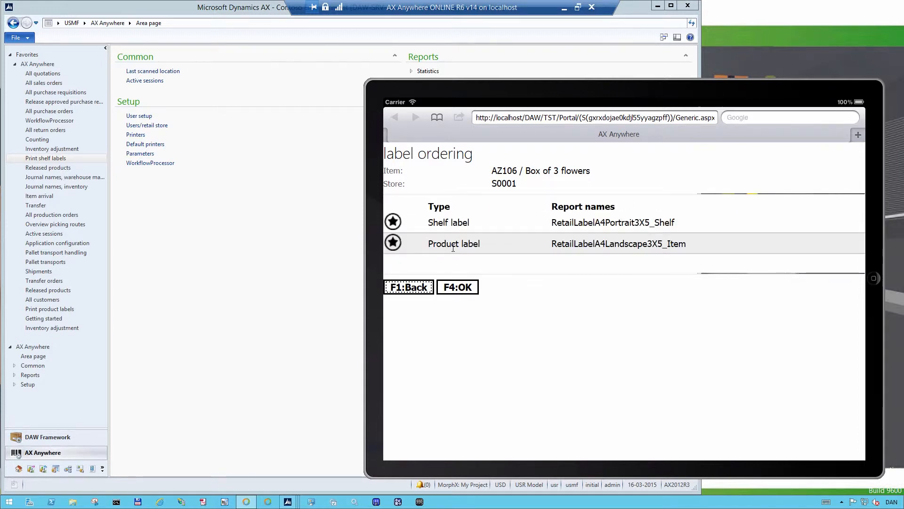
mouse_move(508, 250)
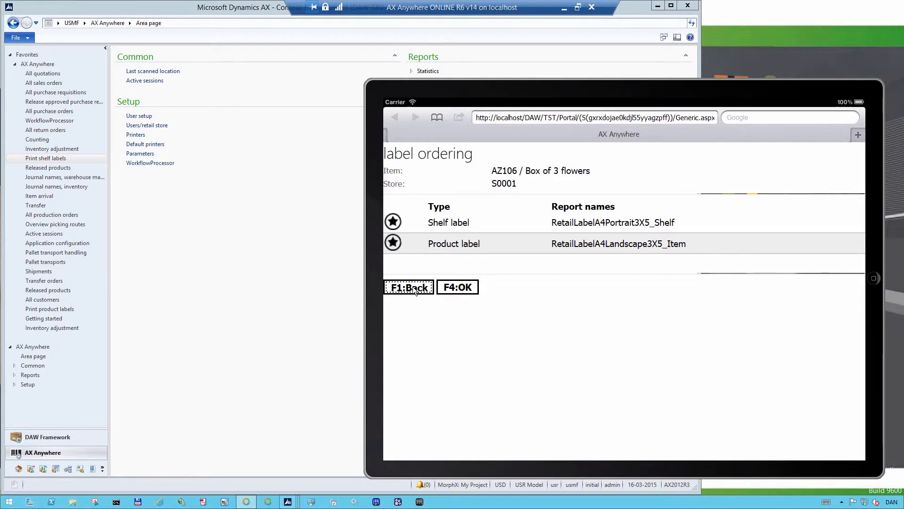
left_click(449, 222)
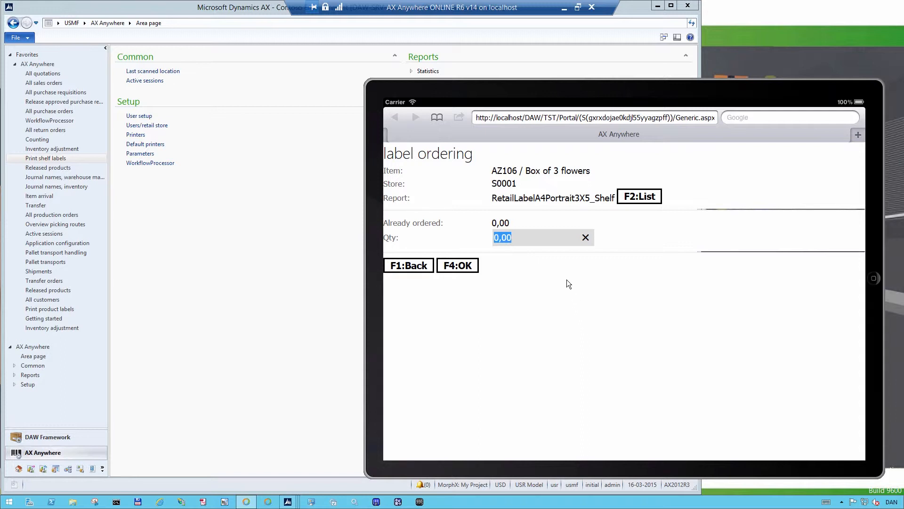
mouse_move(589, 326)
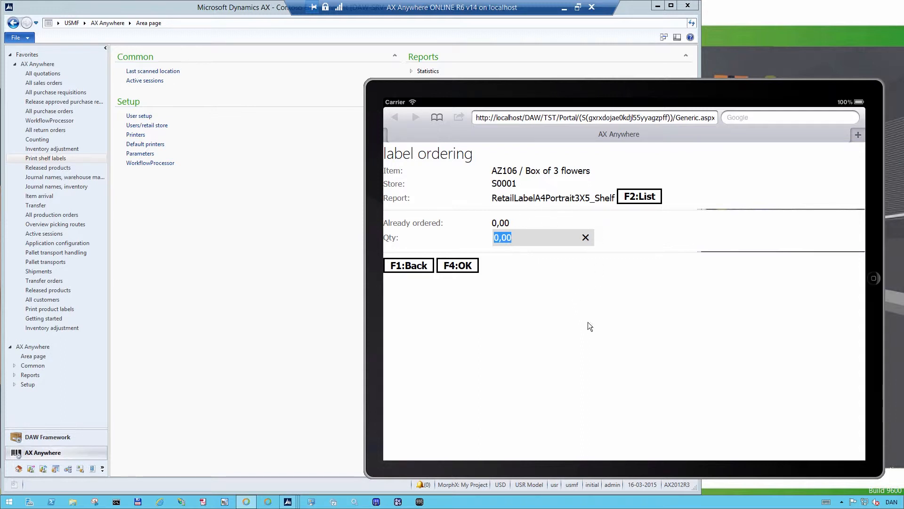
mouse_move(518, 252)
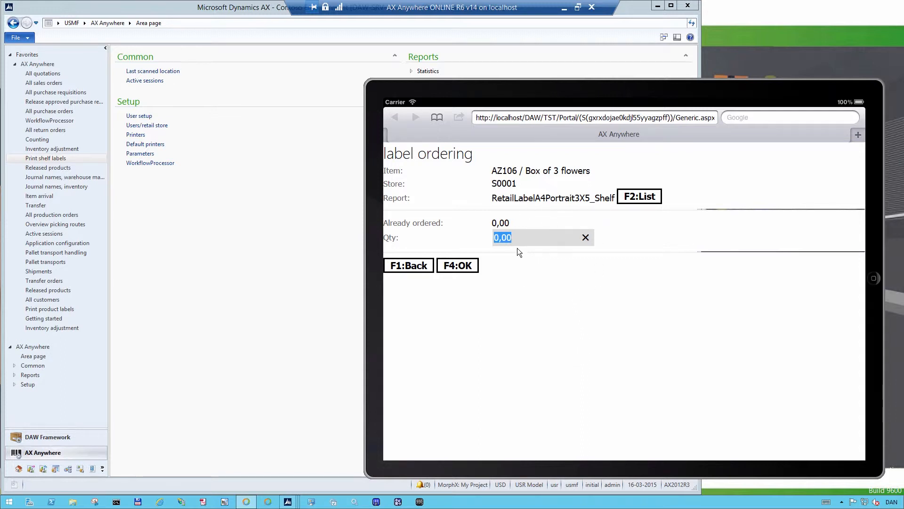
type("5")
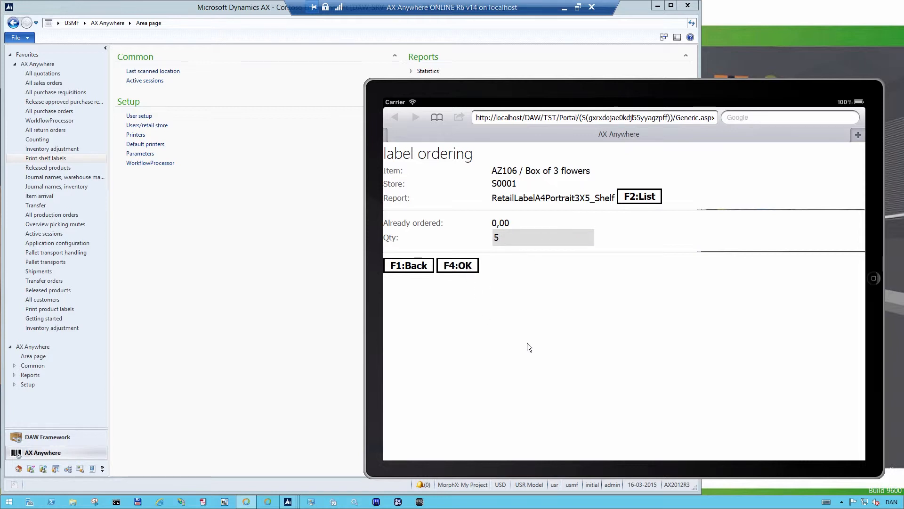
Step: Submit the 5-label order with F4:OK and go to 'Print shelf labels' in AX
left_click(408, 265)
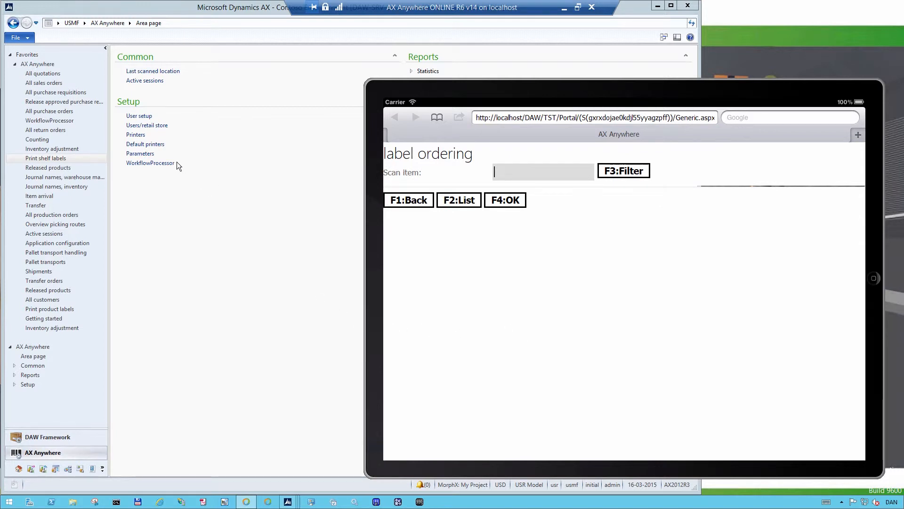
mouse_move(54, 160)
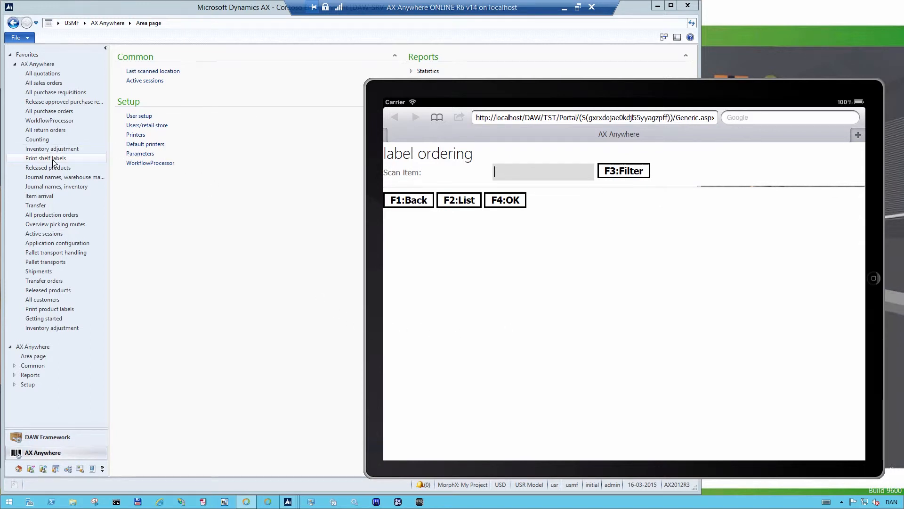
left_click(45, 158)
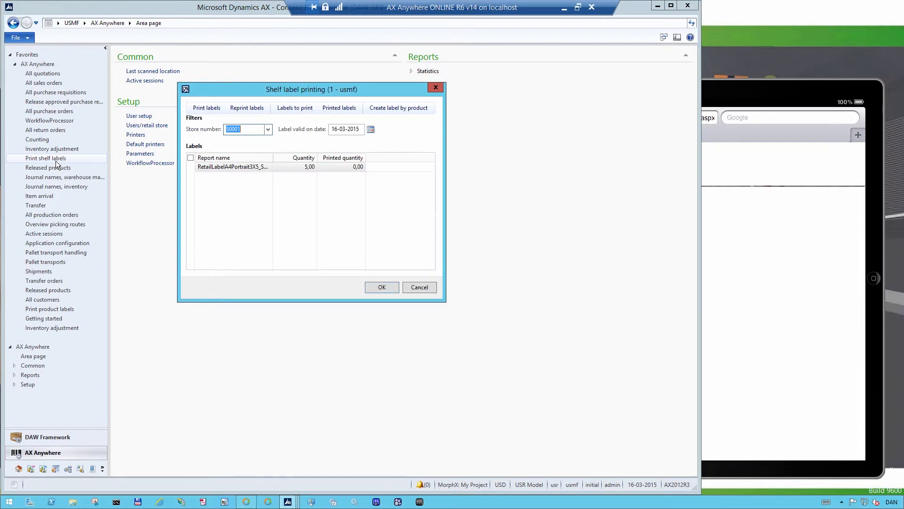
mouse_move(245, 215)
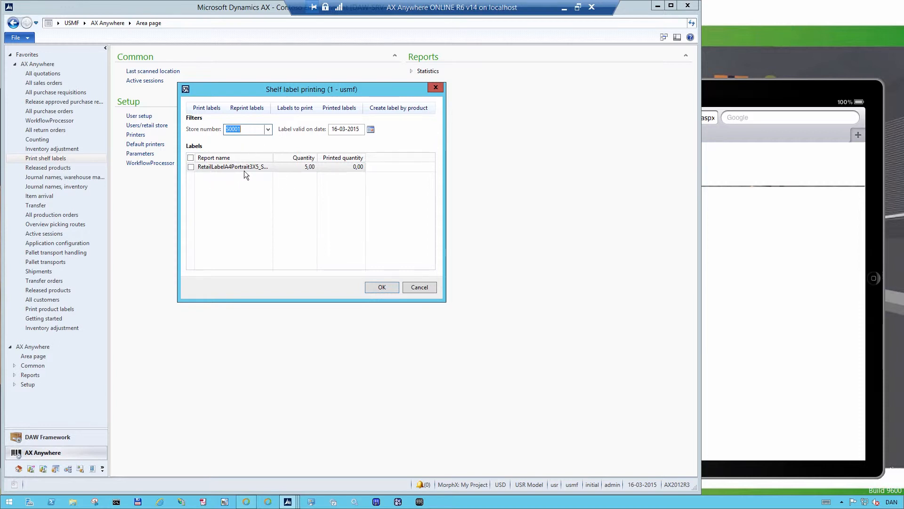
mouse_move(231, 175)
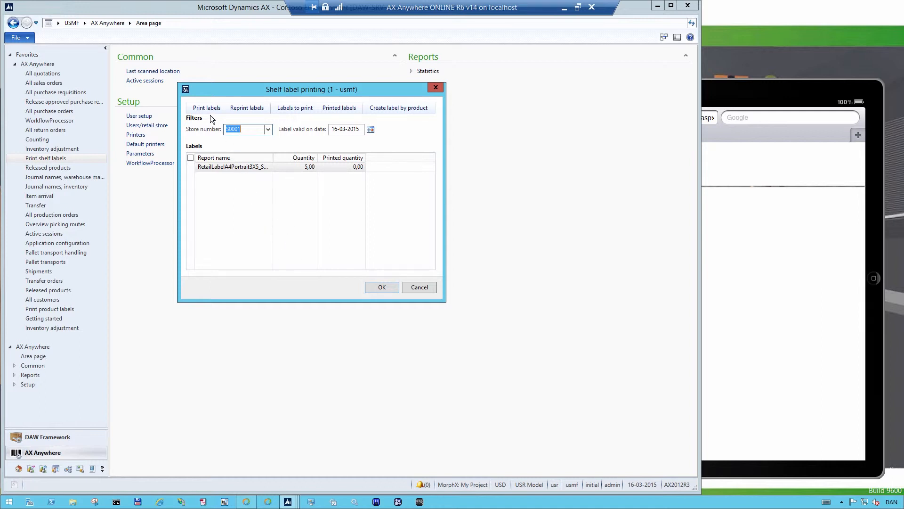
Step: Print the pending AZ106 labels, review the preview at 200% zoom, then close it
left_click(381, 287)
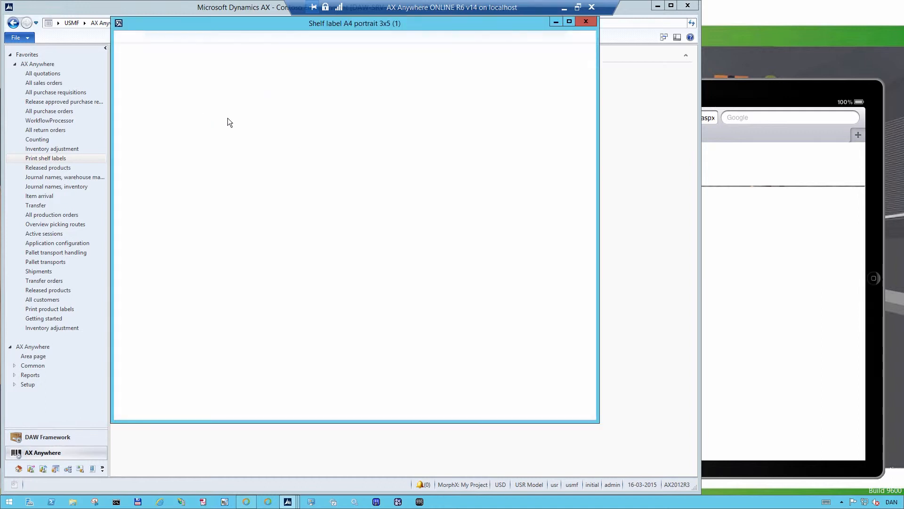
left_click(283, 50)
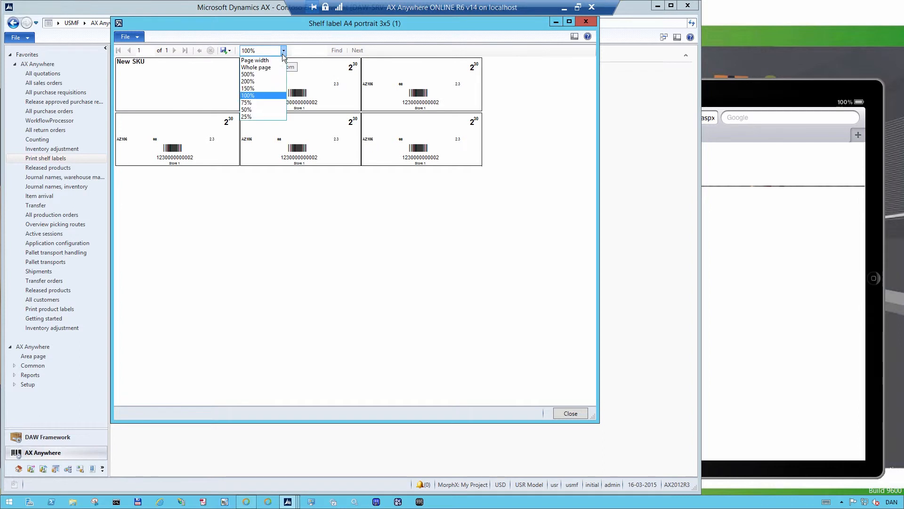
left_click(248, 81)
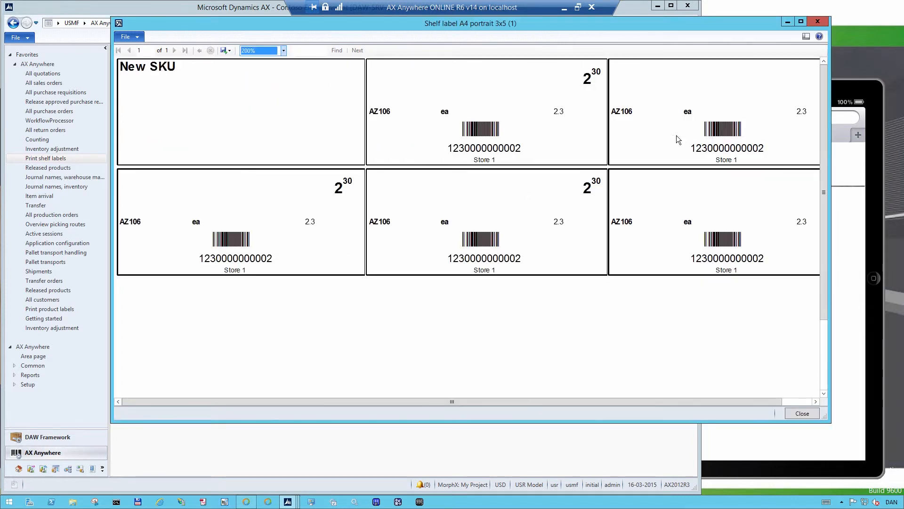
mouse_move(345, 185)
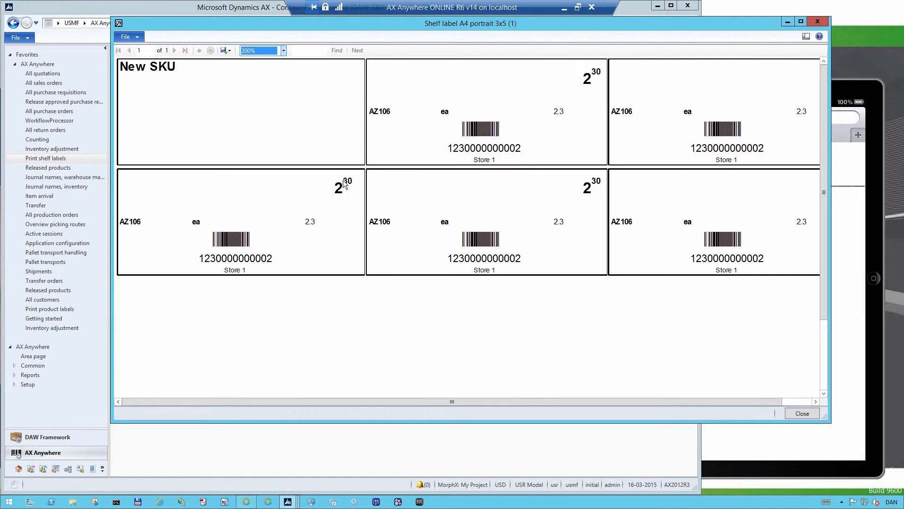
mouse_move(229, 192)
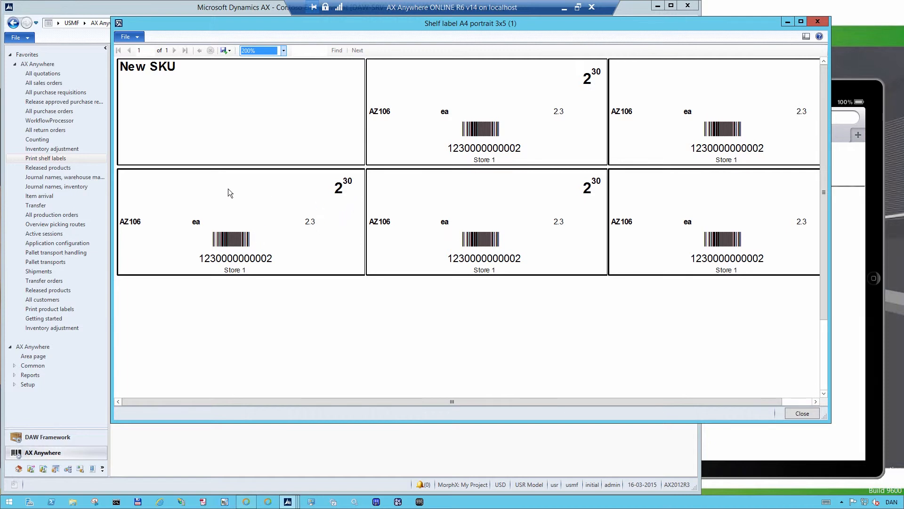
mouse_move(328, 200)
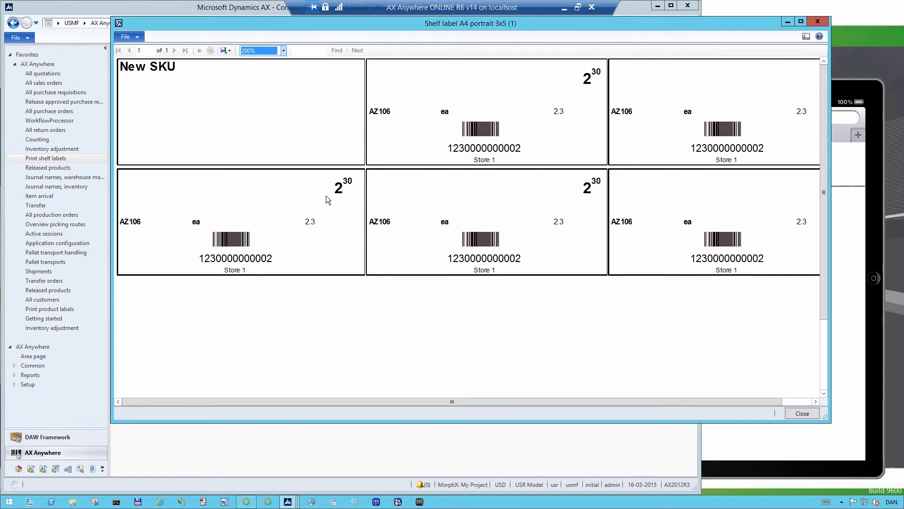
mouse_move(139, 236)
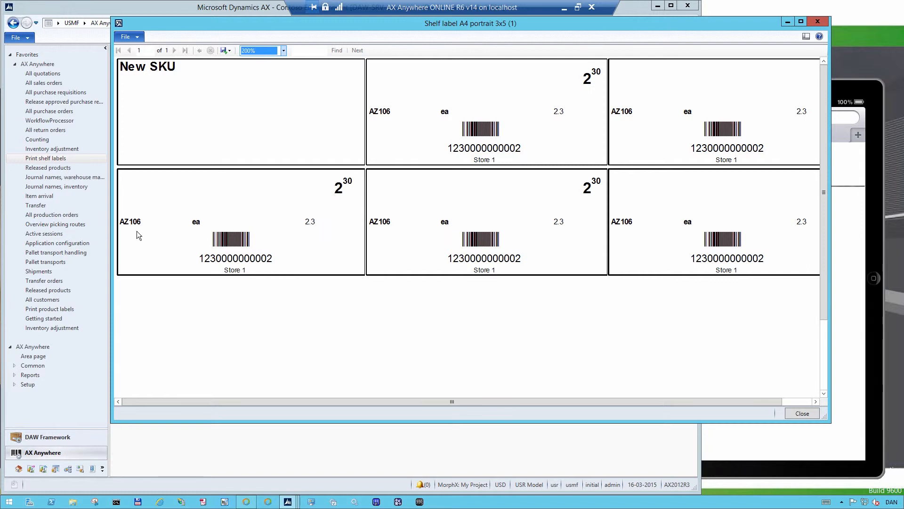
mouse_move(285, 267)
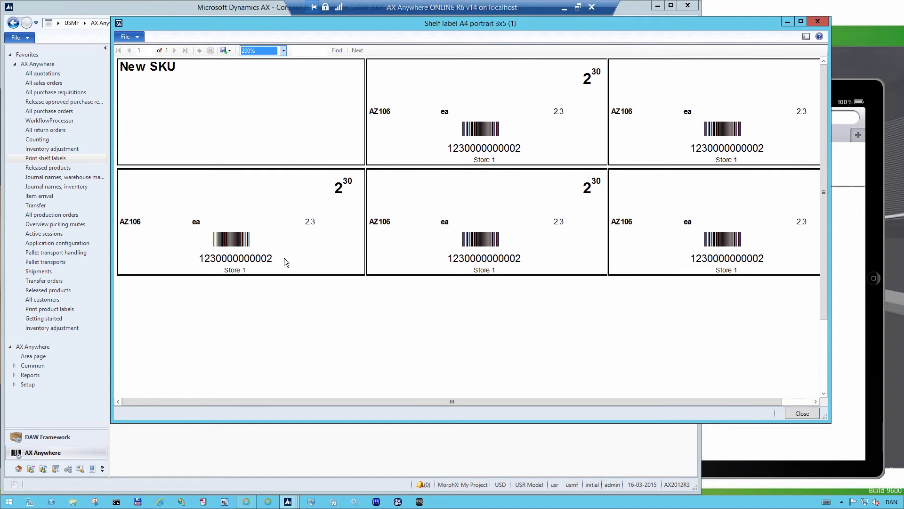
mouse_move(613, 161)
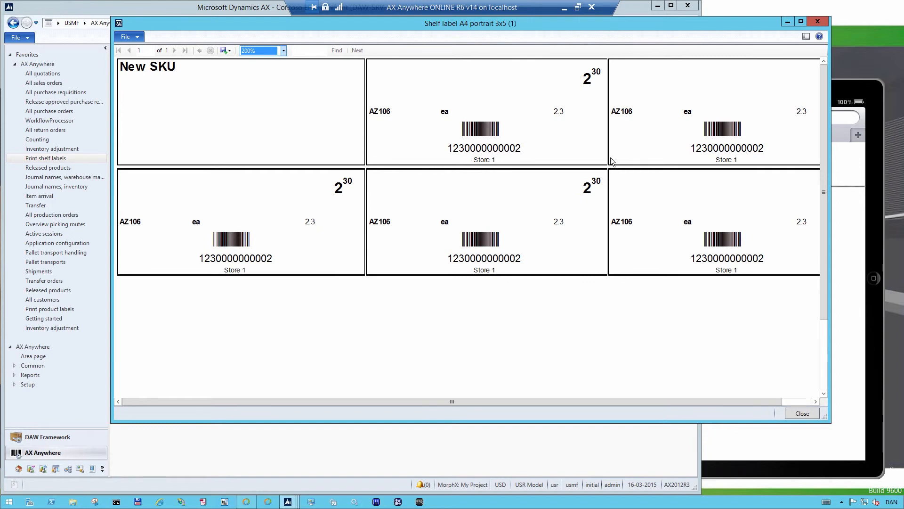
left_click(801, 412)
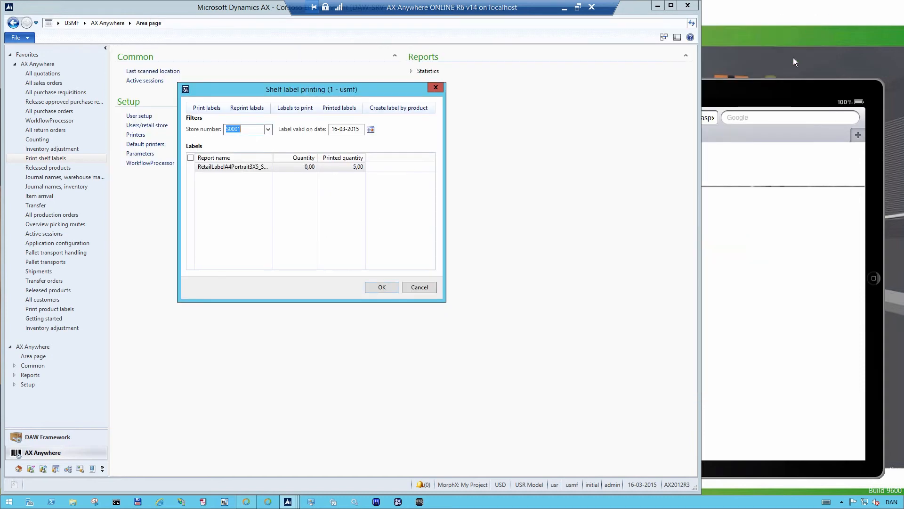